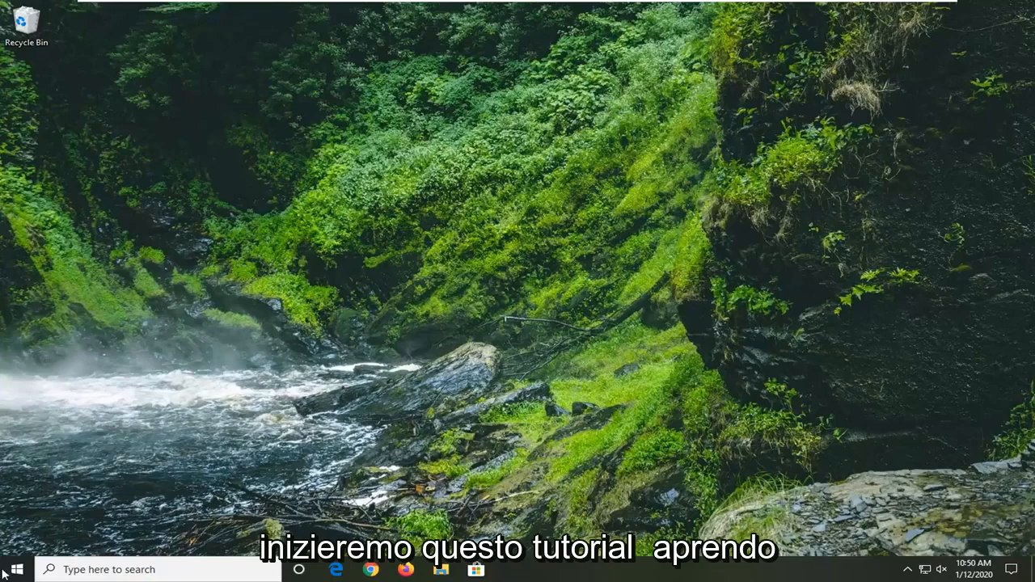
- Search the Start menu for 'windows powershell'
left_click(12, 569)
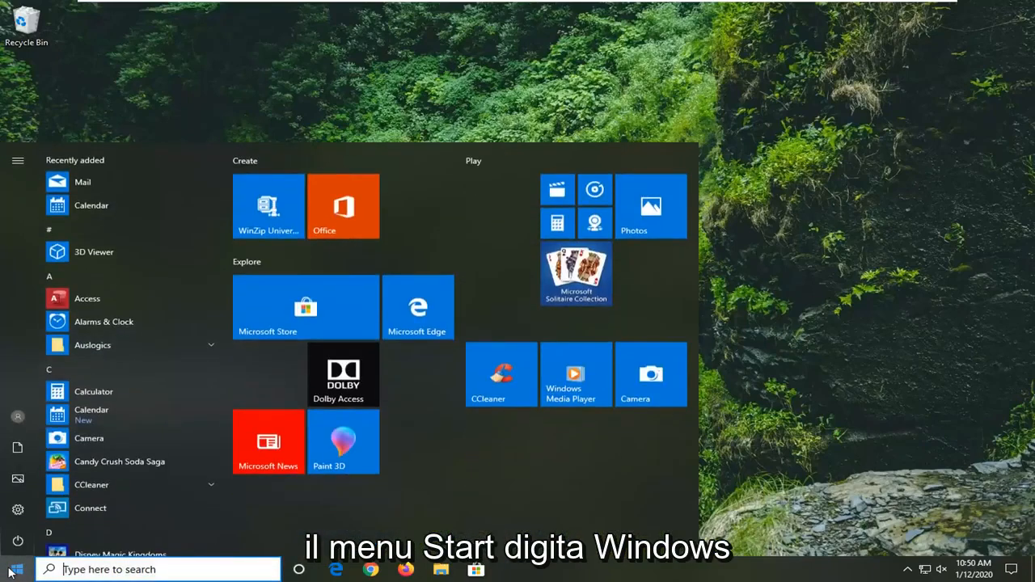
type("windows powershell")
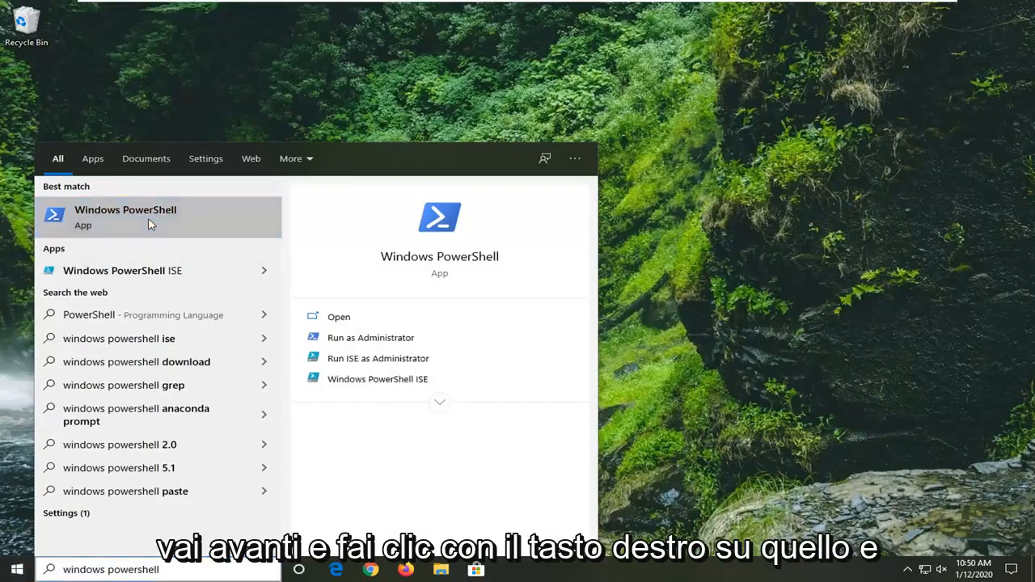
- Run Windows PowerShell as administrator and approve the User Account Control prompt
right_click(125, 216)
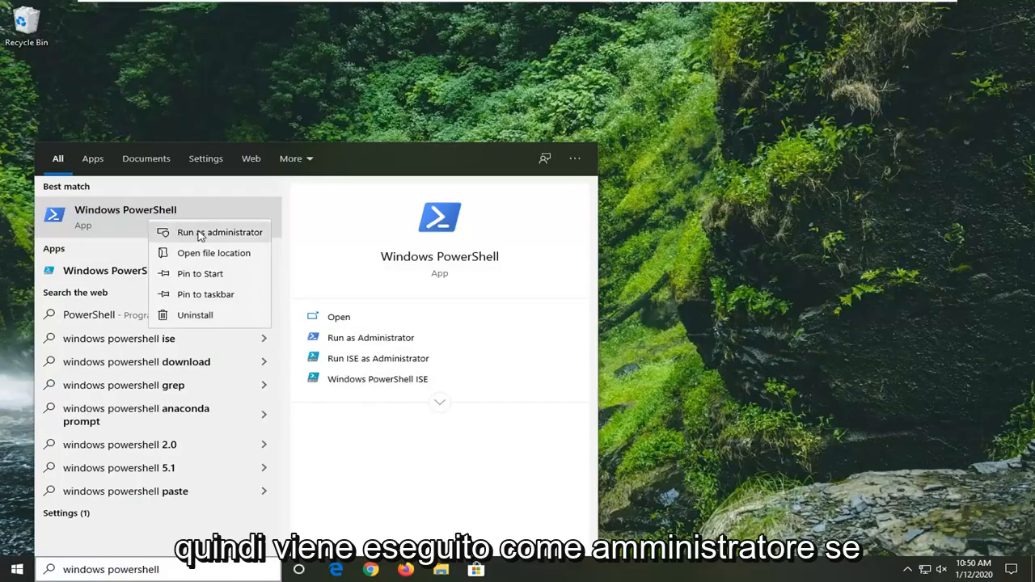
left_click(219, 232)
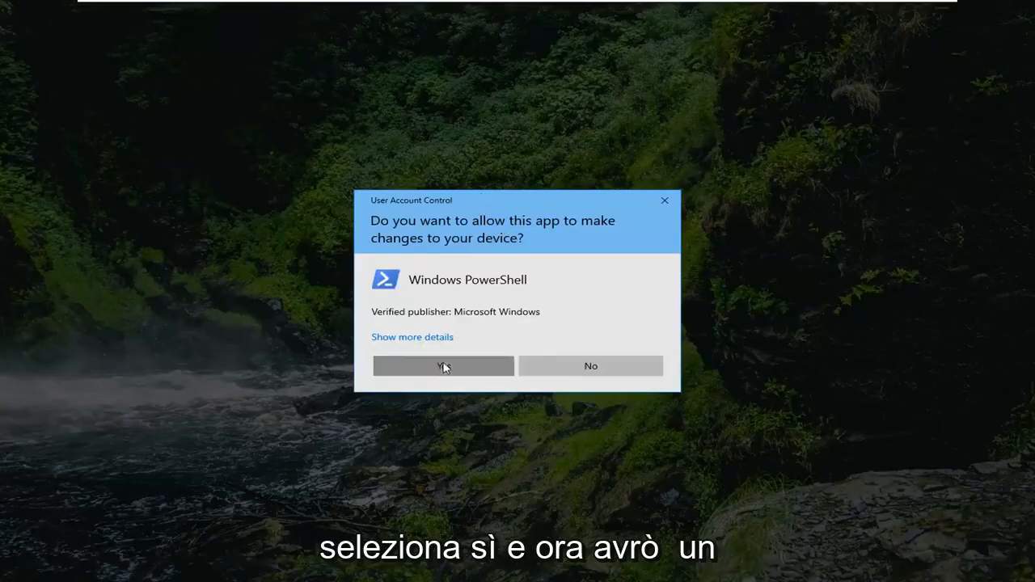
left_click(443, 365)
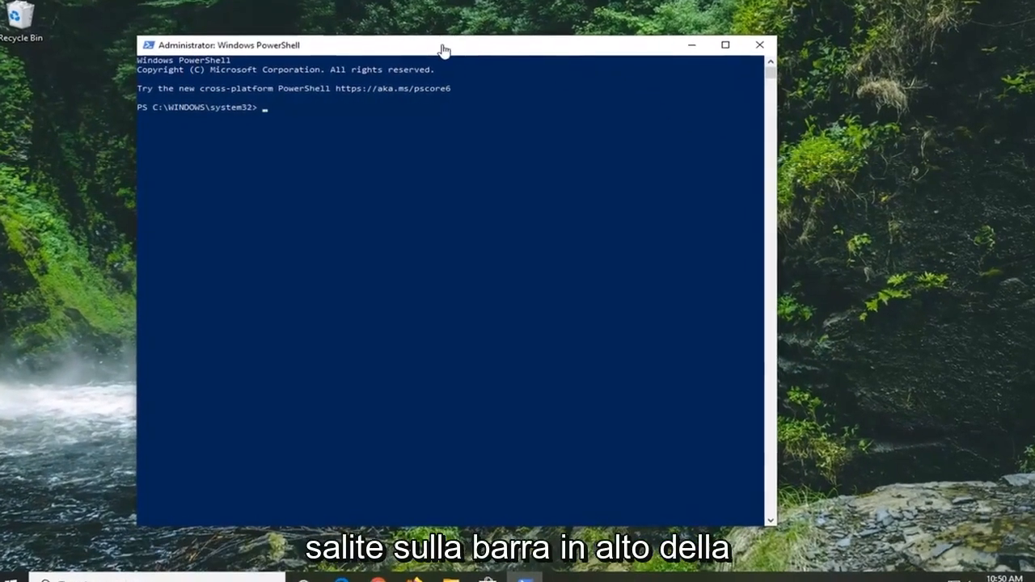
- Paste and run 'Set-ExecutionPolicy RemoteSigned -Scope LocalMachine' in the administrator console
left_click_drag(442, 44, 496, 28)
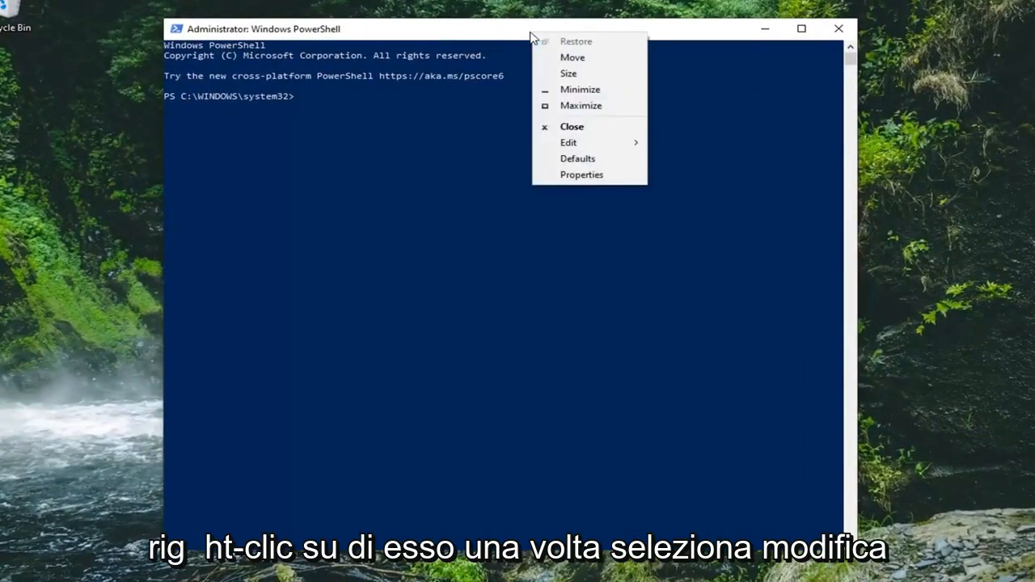
left_click(569, 142)
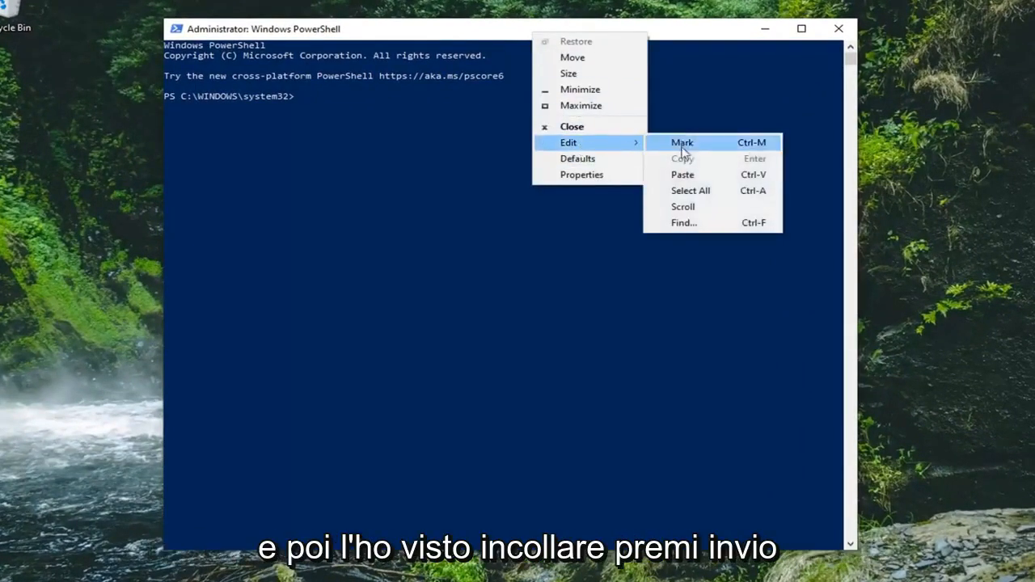
left_click(682, 174)
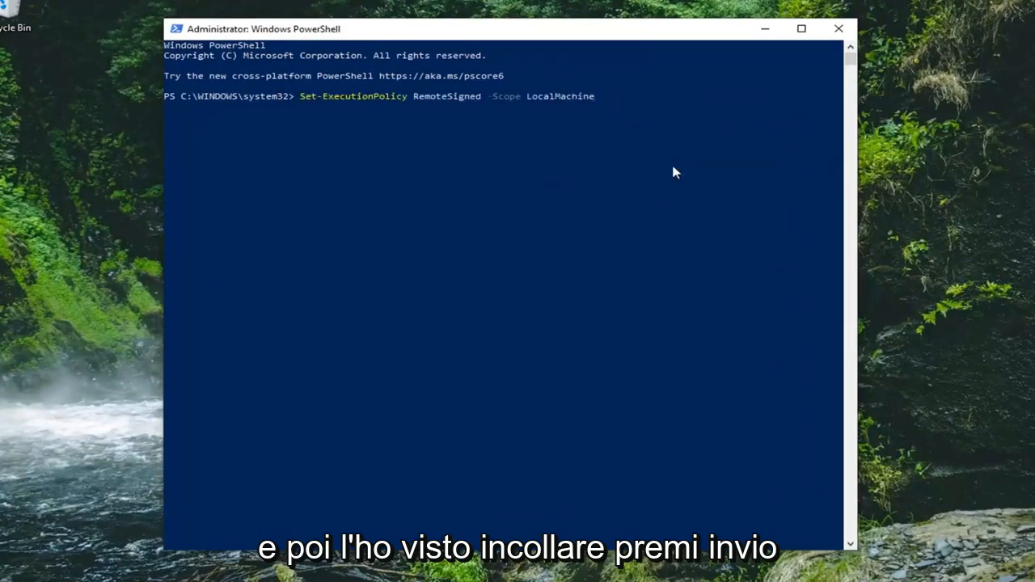
key("enter")
type("y")
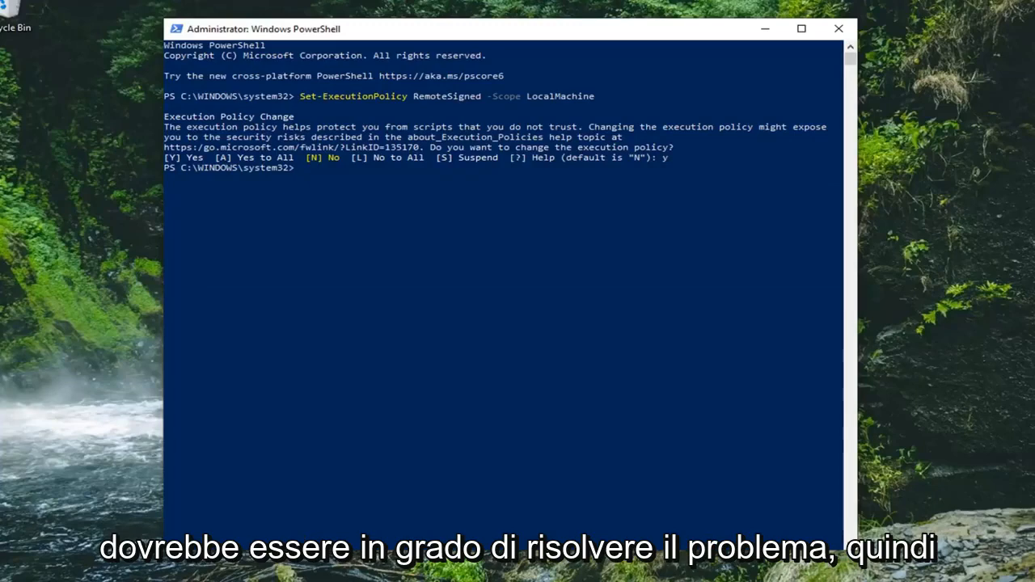
mouse_move(335, 187)
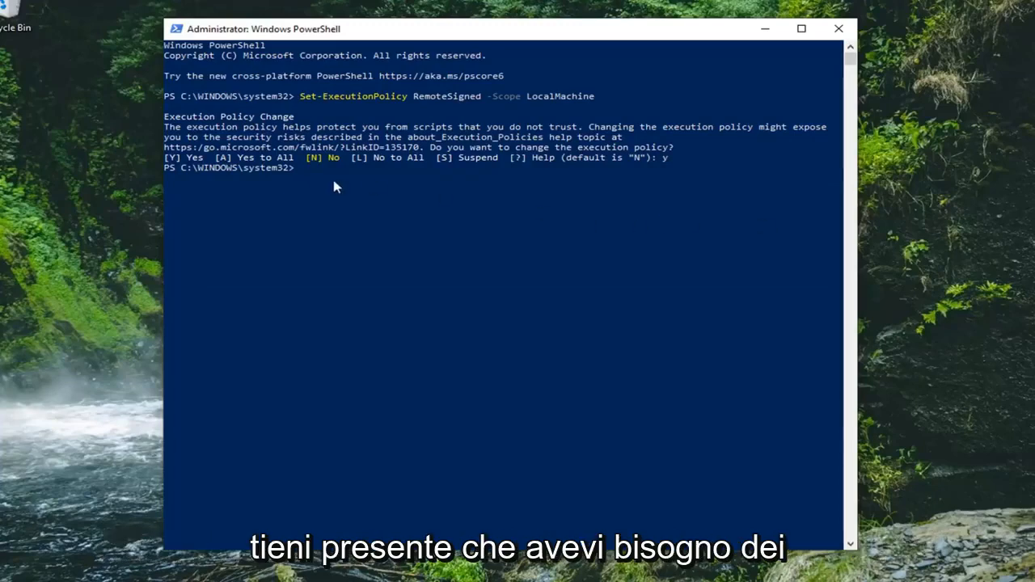
mouse_move(353, 196)
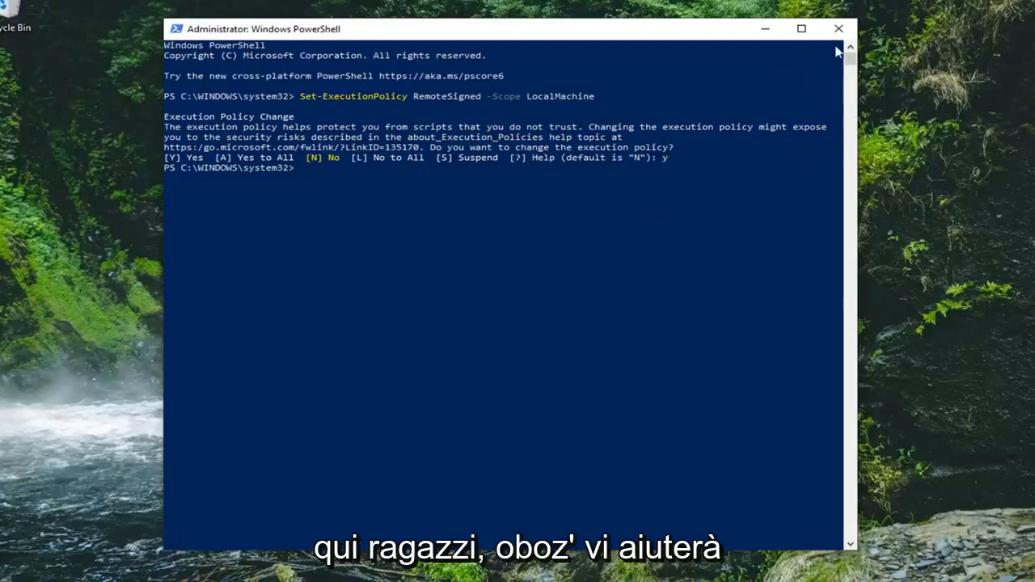
mouse_move(838, 28)
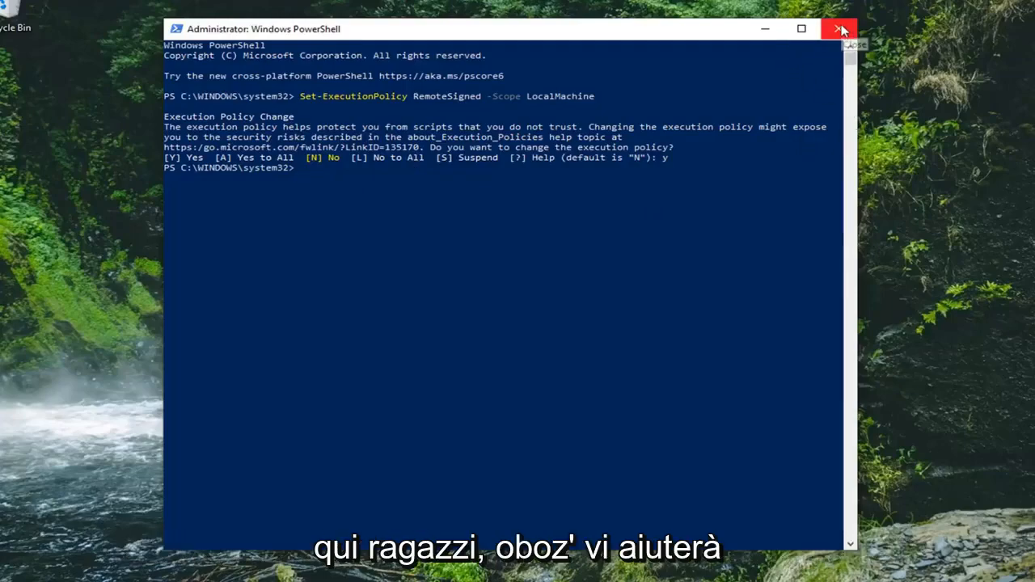
- Close the administrator PowerShell window to return to the desktop
left_click(838, 28)
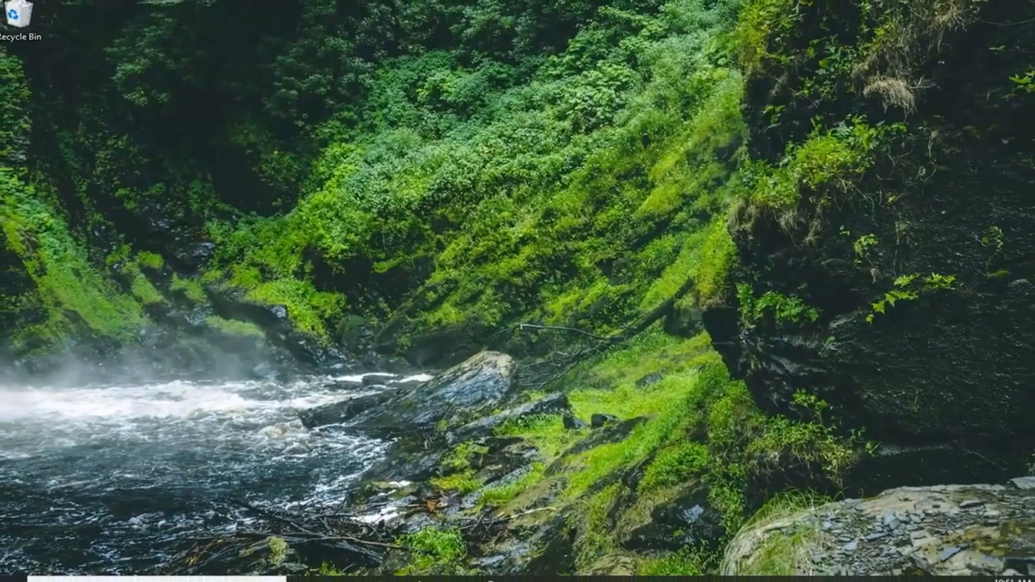